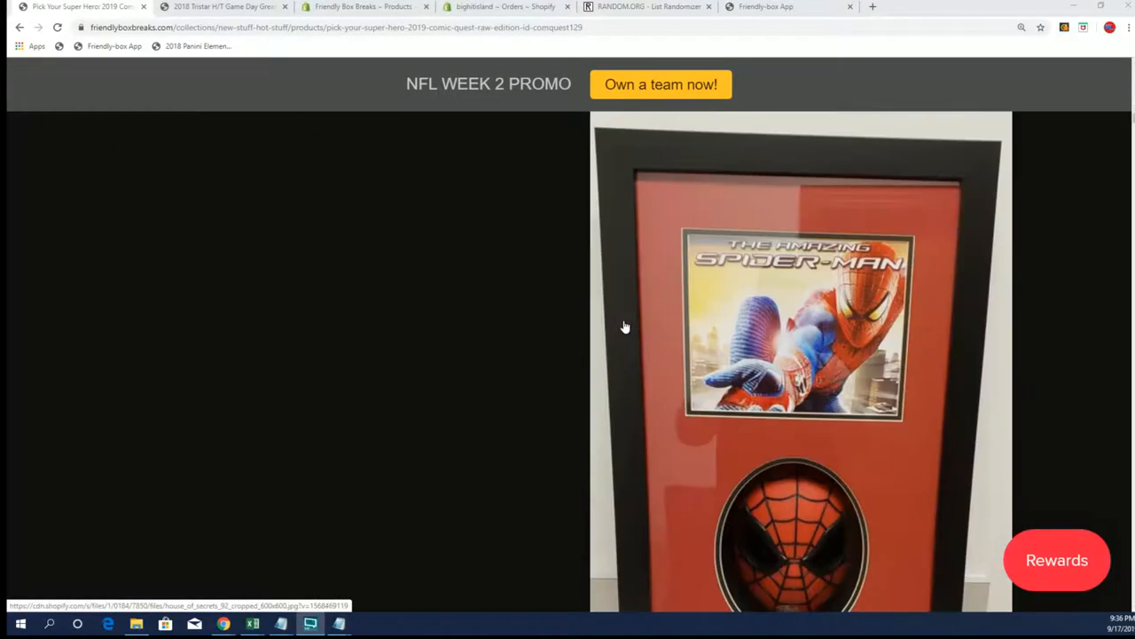
pyautogui.scroll(-3)
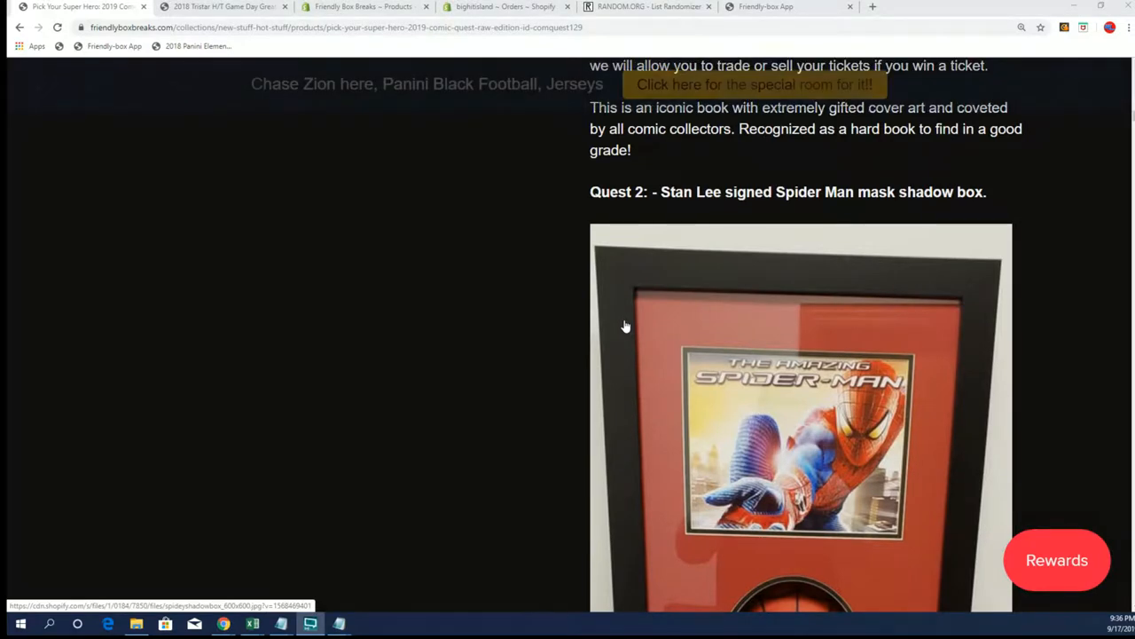
pyautogui.scroll(-3)
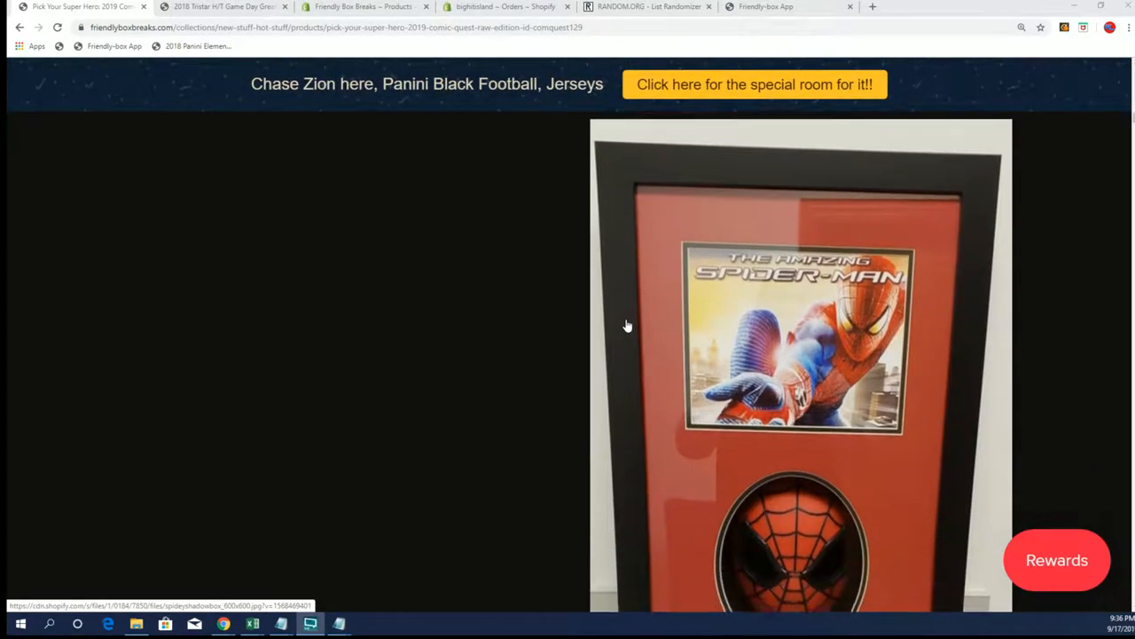
pyautogui.scroll(-3)
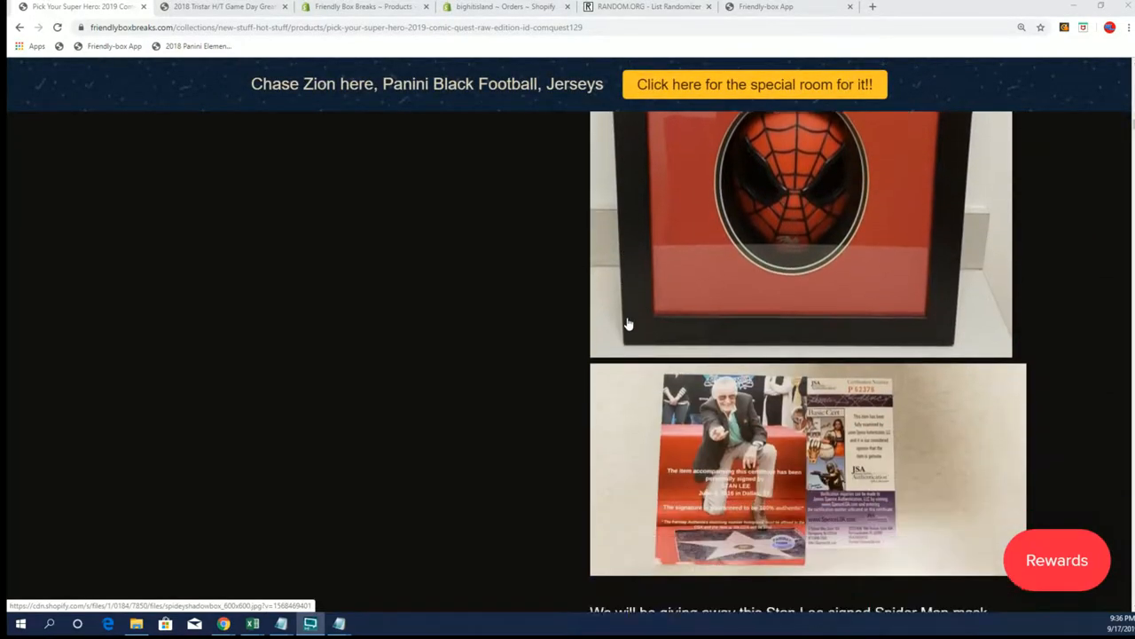
pyautogui.scroll(-3)
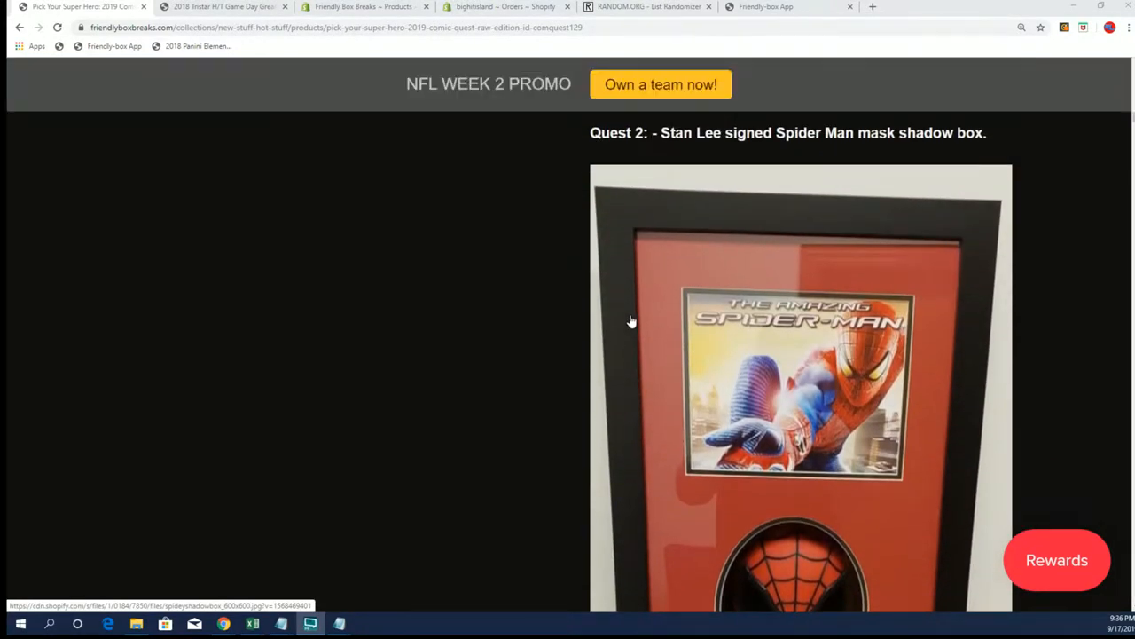
pyautogui.scroll(-3)
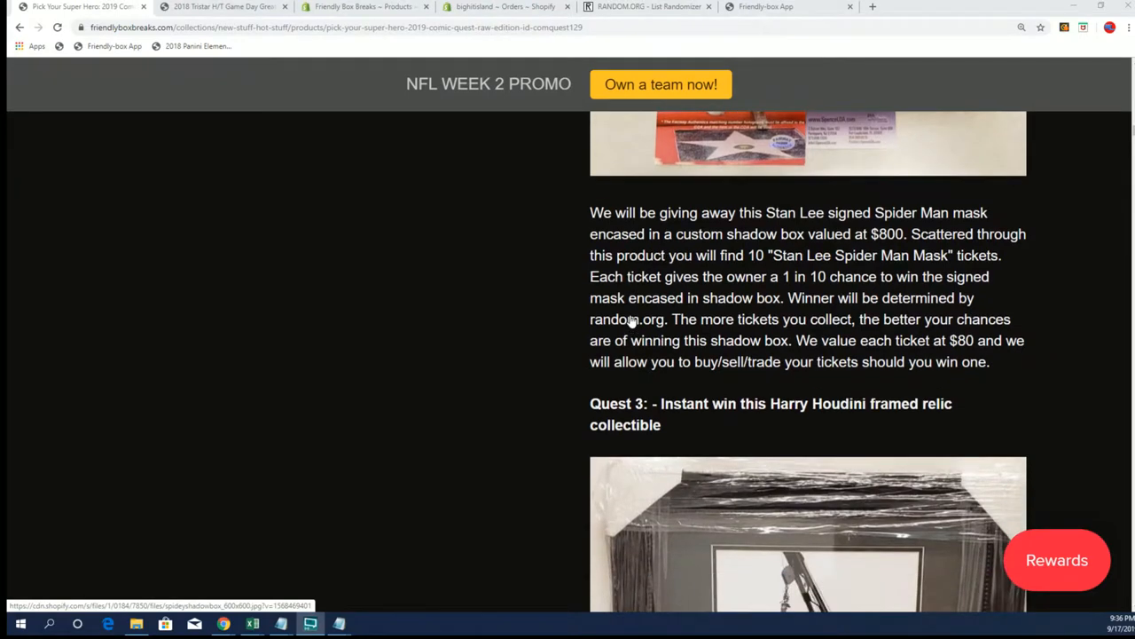
pyautogui.scroll(3)
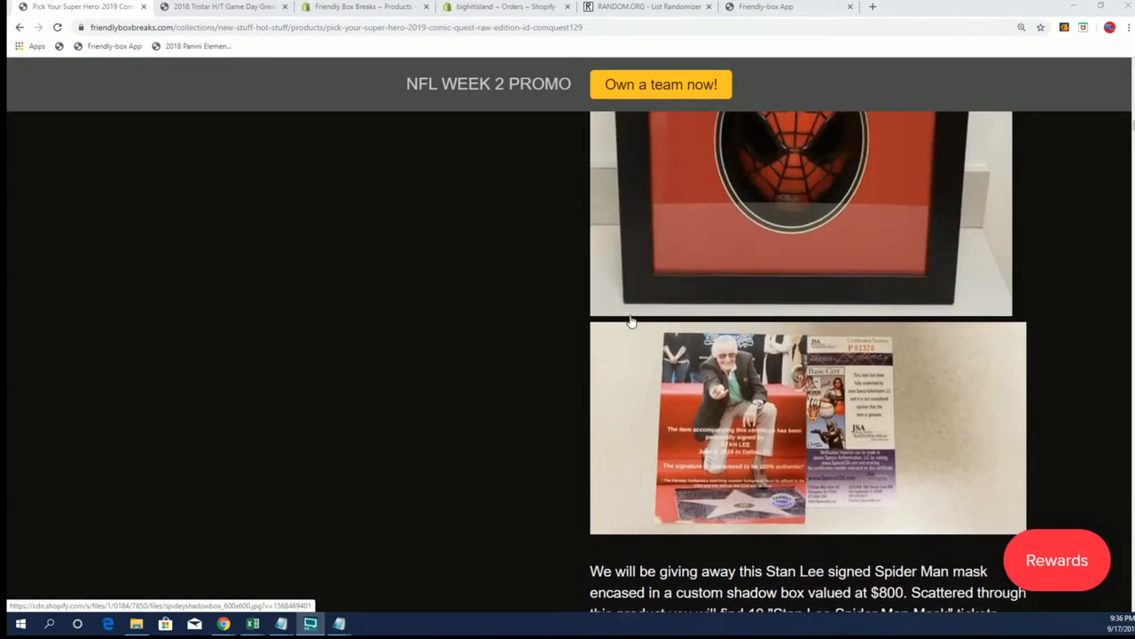
pyautogui.scroll(3)
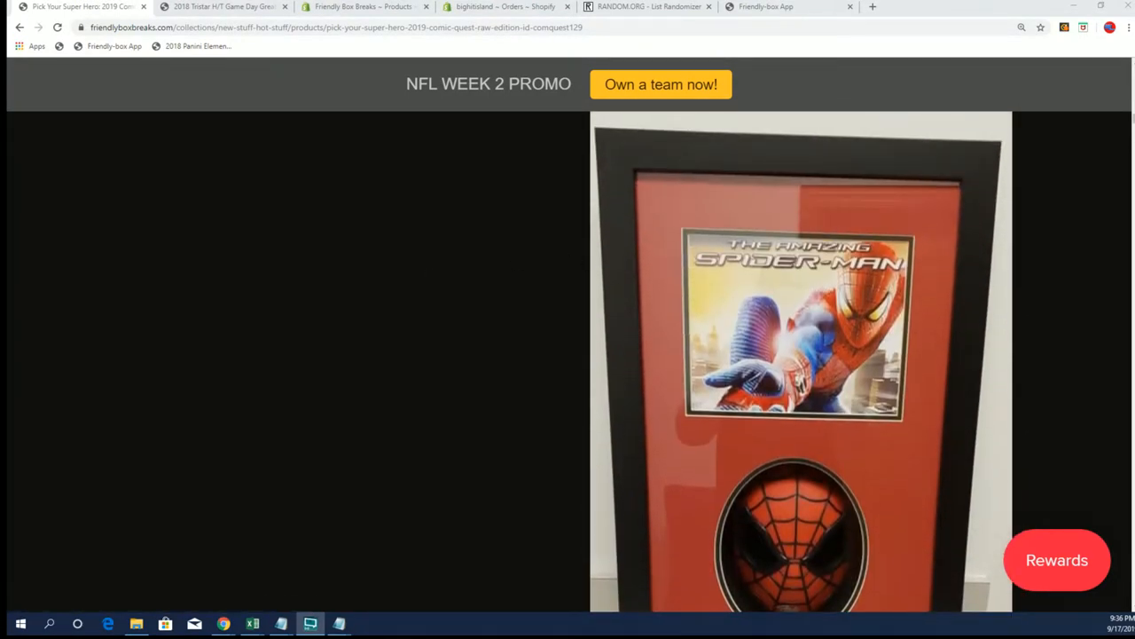